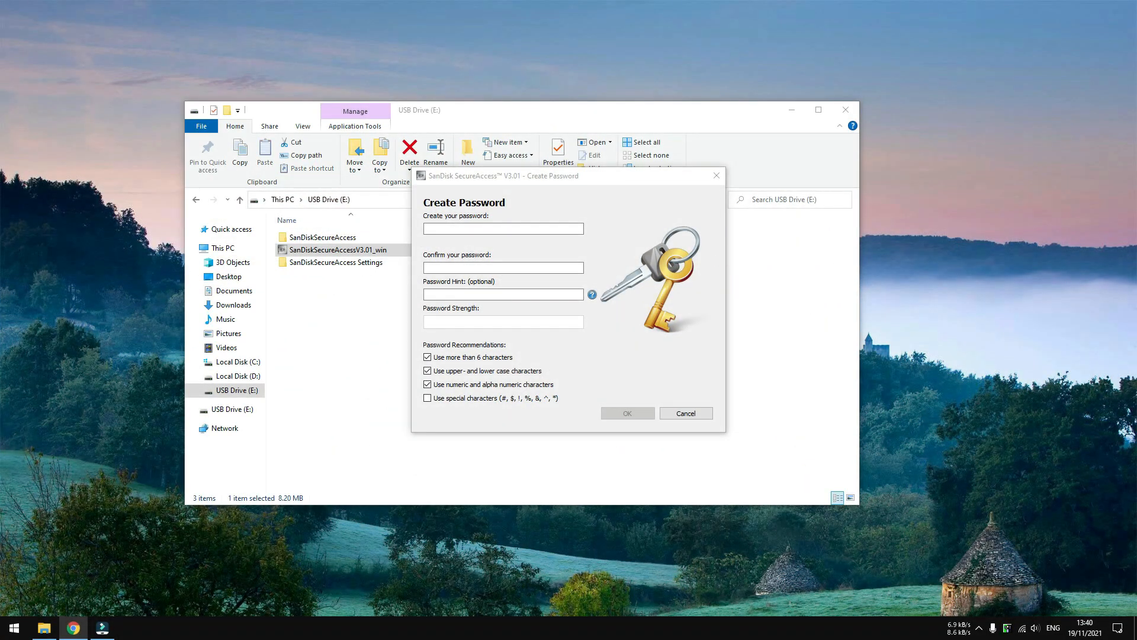
Cancel the Create Password dialog and leave only the desktop showing
click(502, 227)
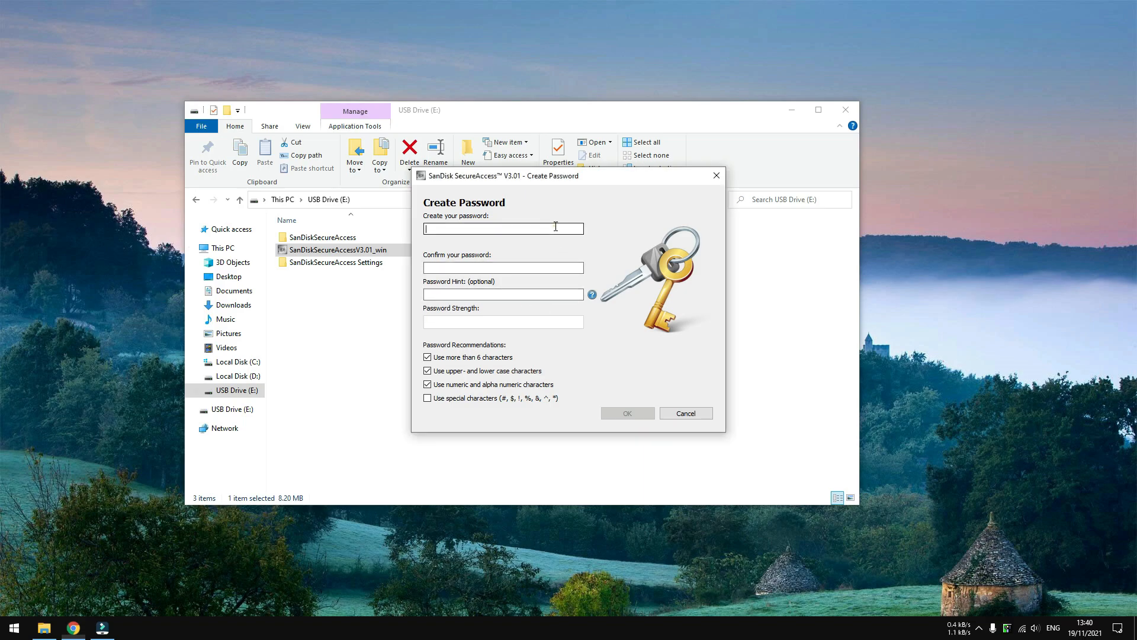
mouse_move(555, 229)
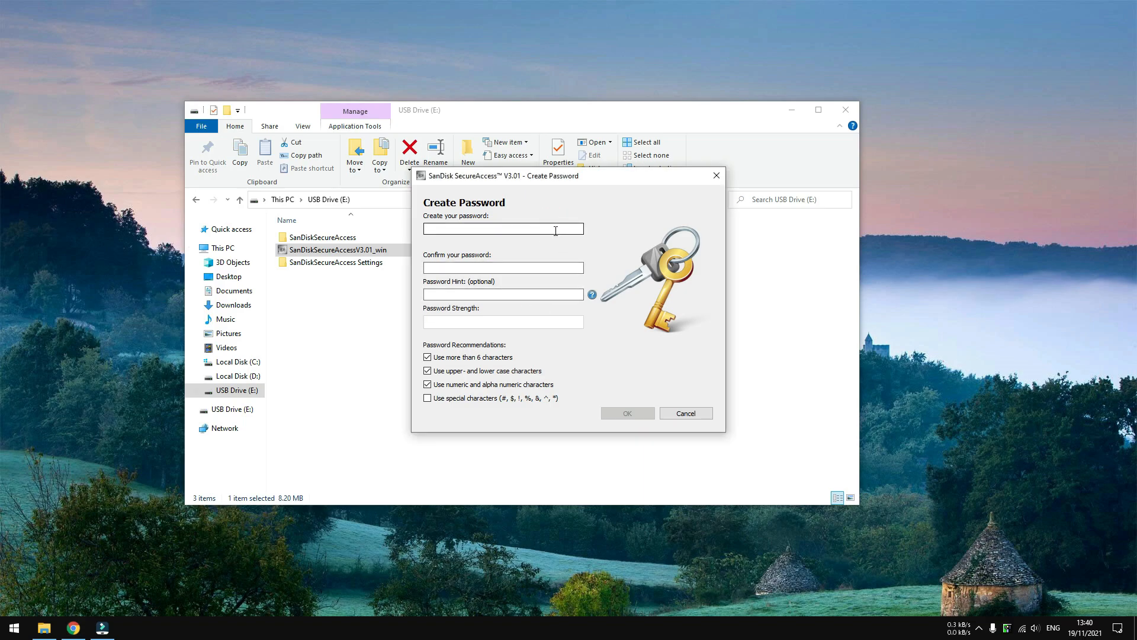
click(502, 229)
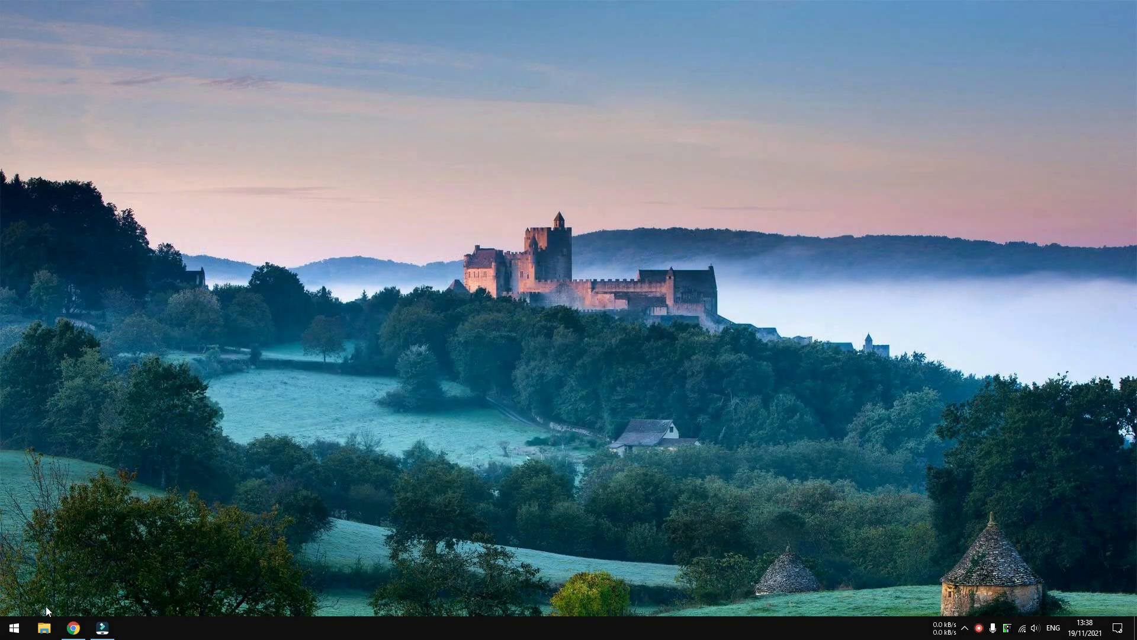
Search for This PC and open USB Drive (E:) listing SanDiskSecureAccessV3.01_win
click(10, 628)
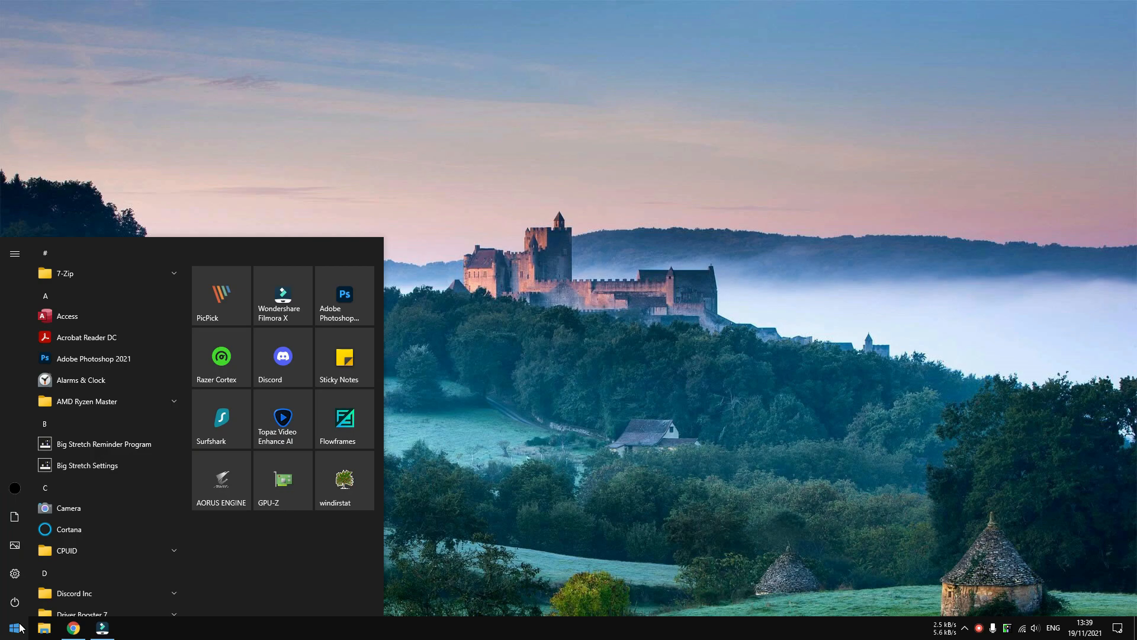
text(This PC)
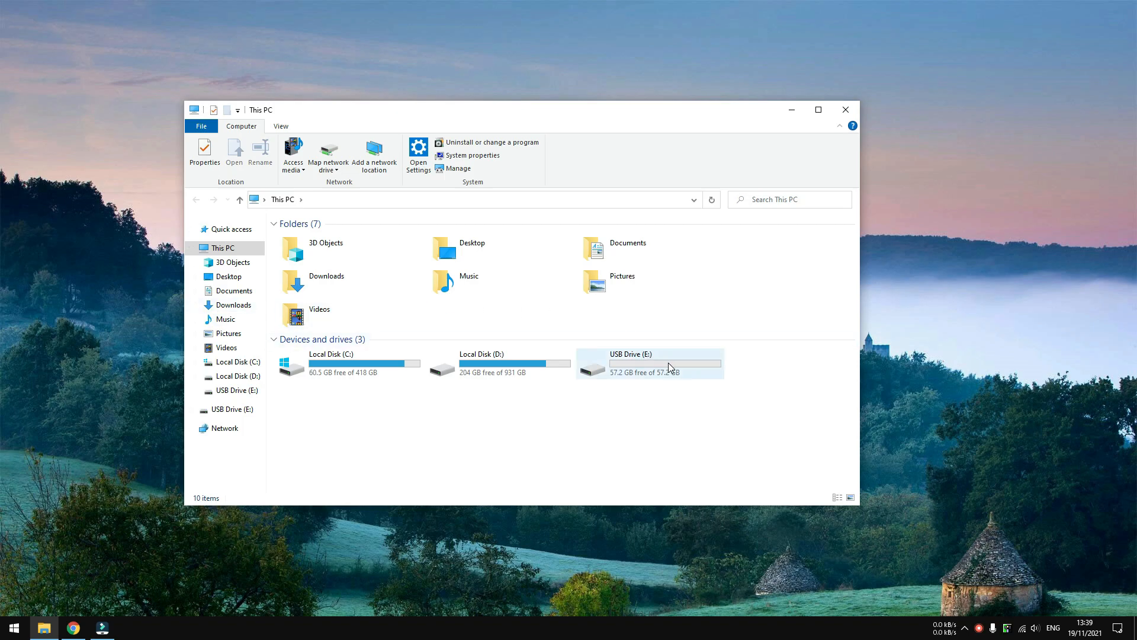
double_click(649, 362)
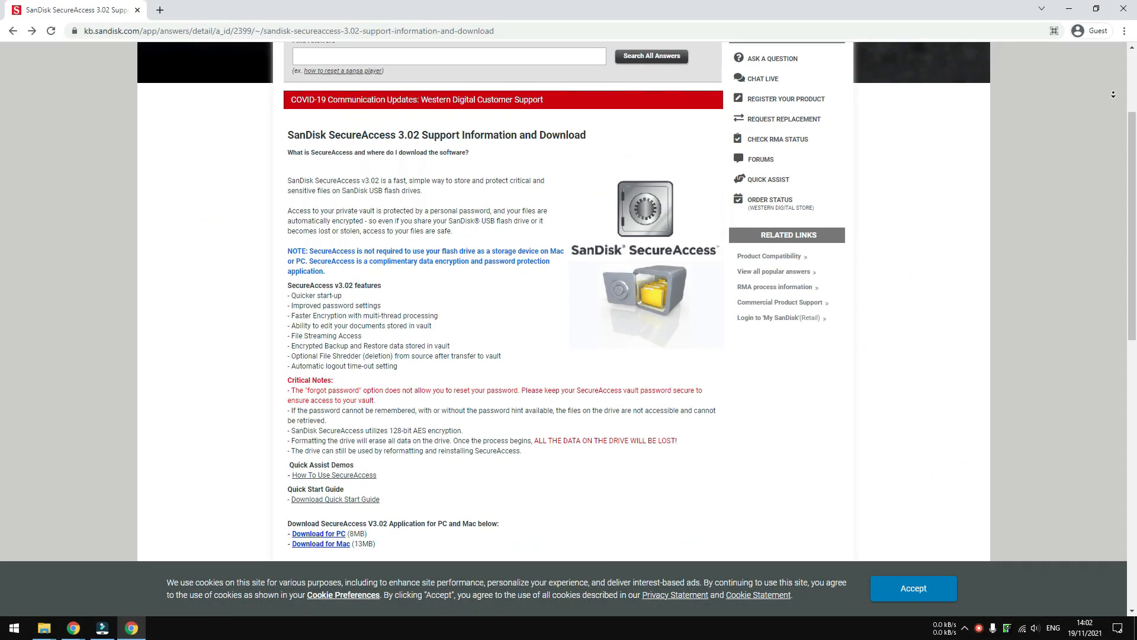
scroll(down, 3)
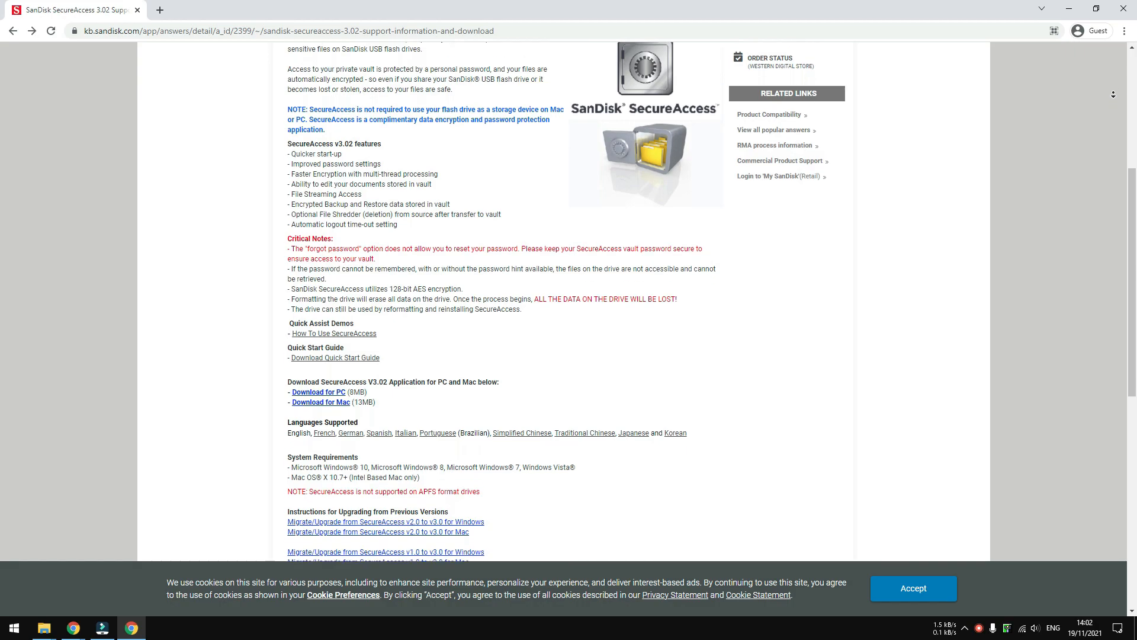
scroll(down, 3)
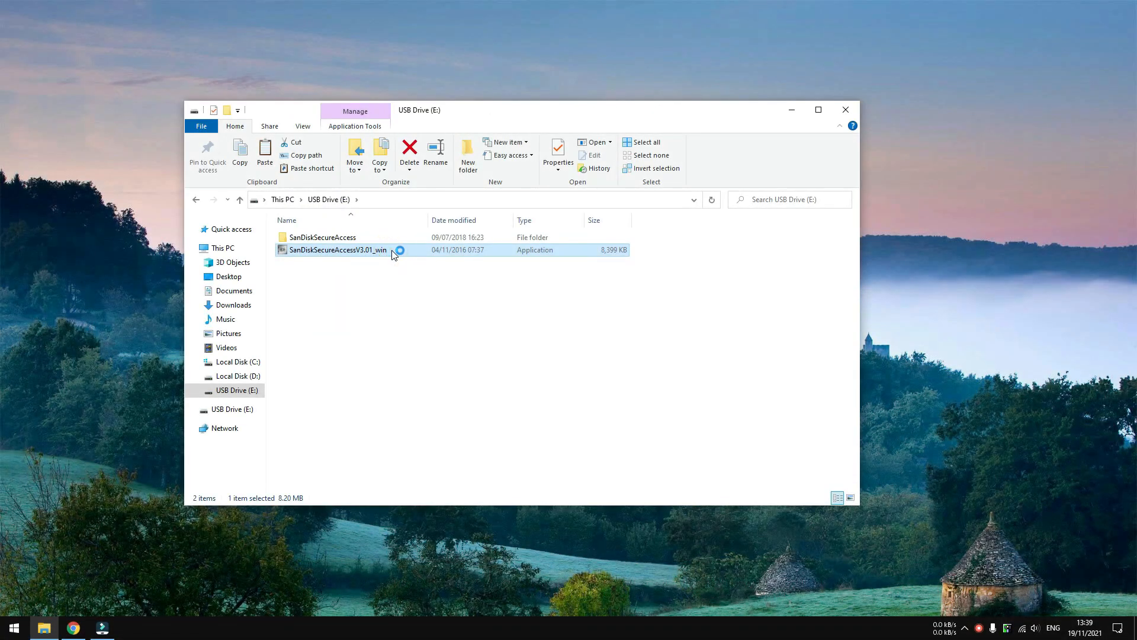
Launch SanDiskSecureAccessV3.01_win, accept the license terms and reach the Create Password window
double_click(337, 250)
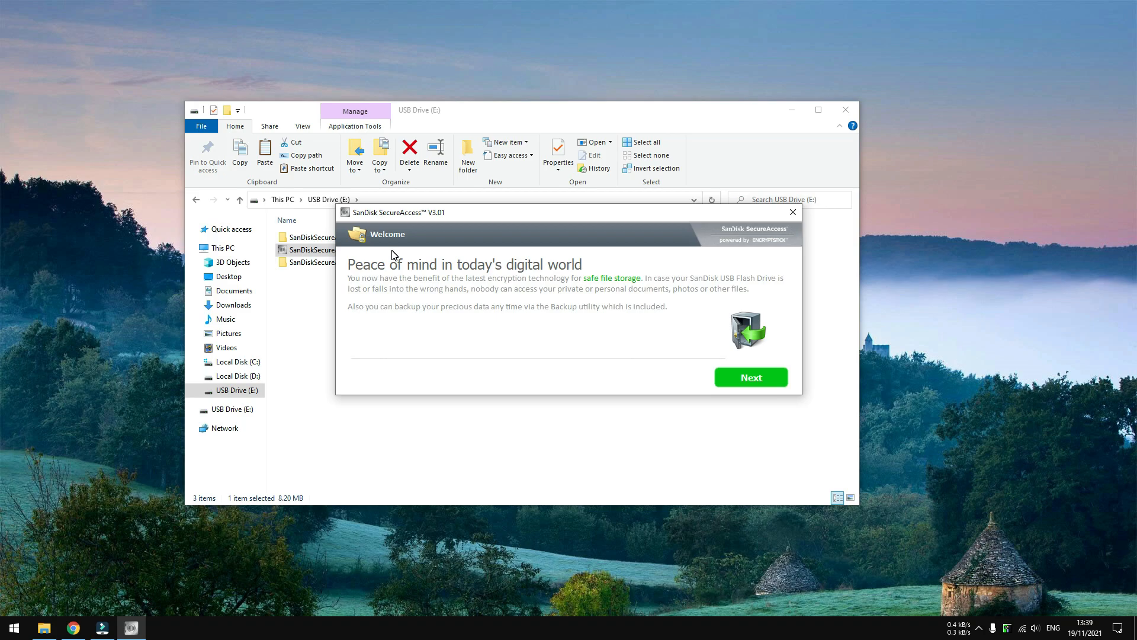
mouse_move(774, 385)
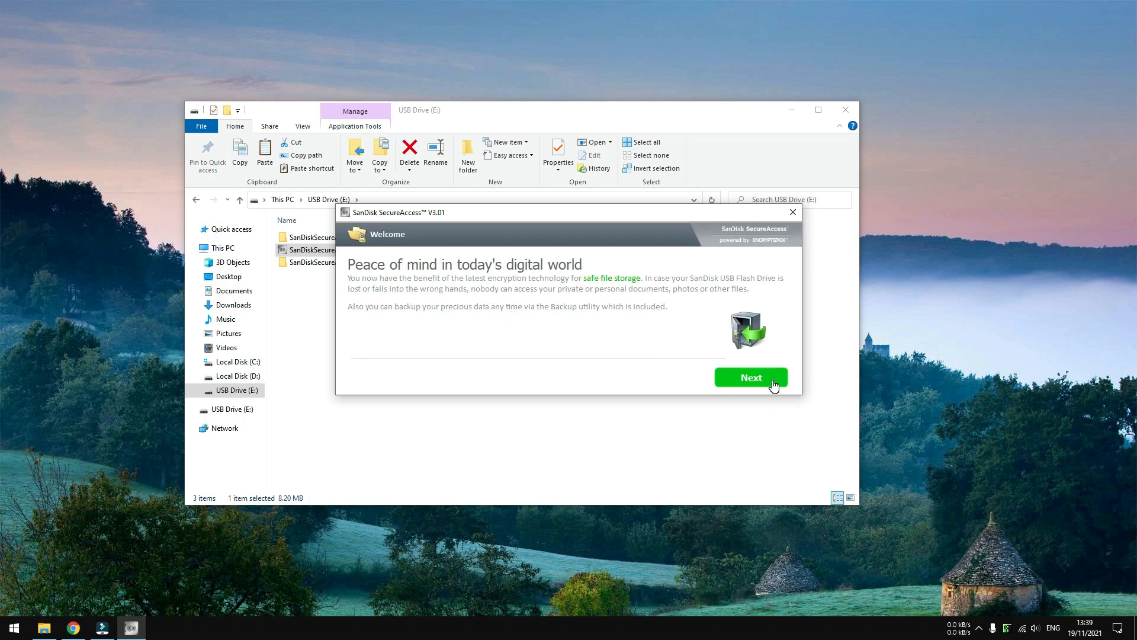
click(751, 377)
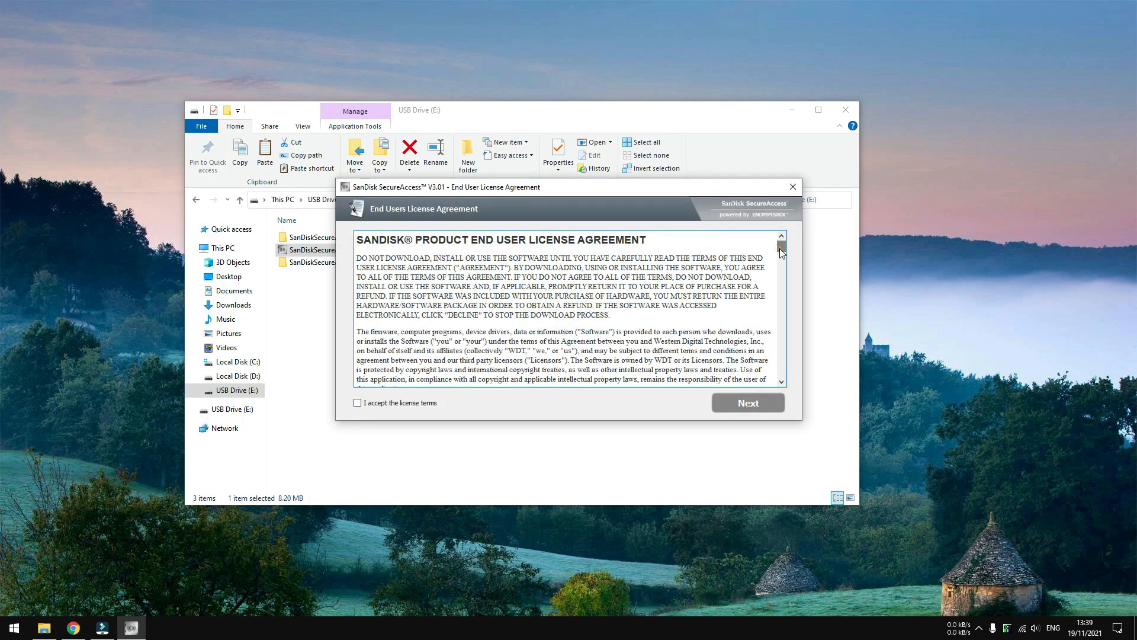
click(357, 403)
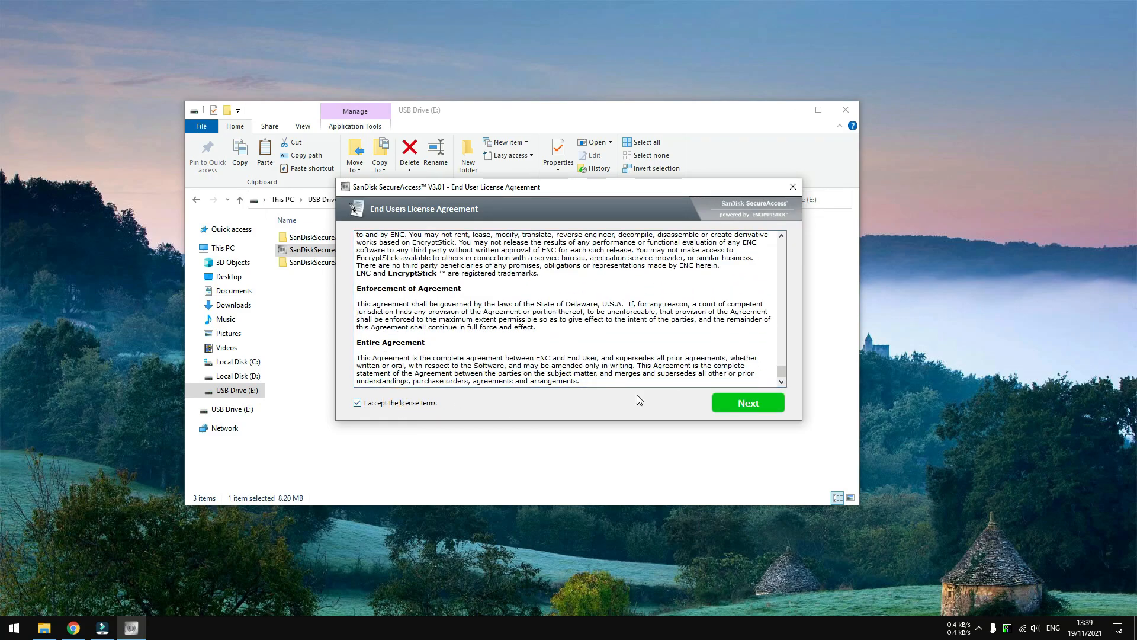
click(748, 403)
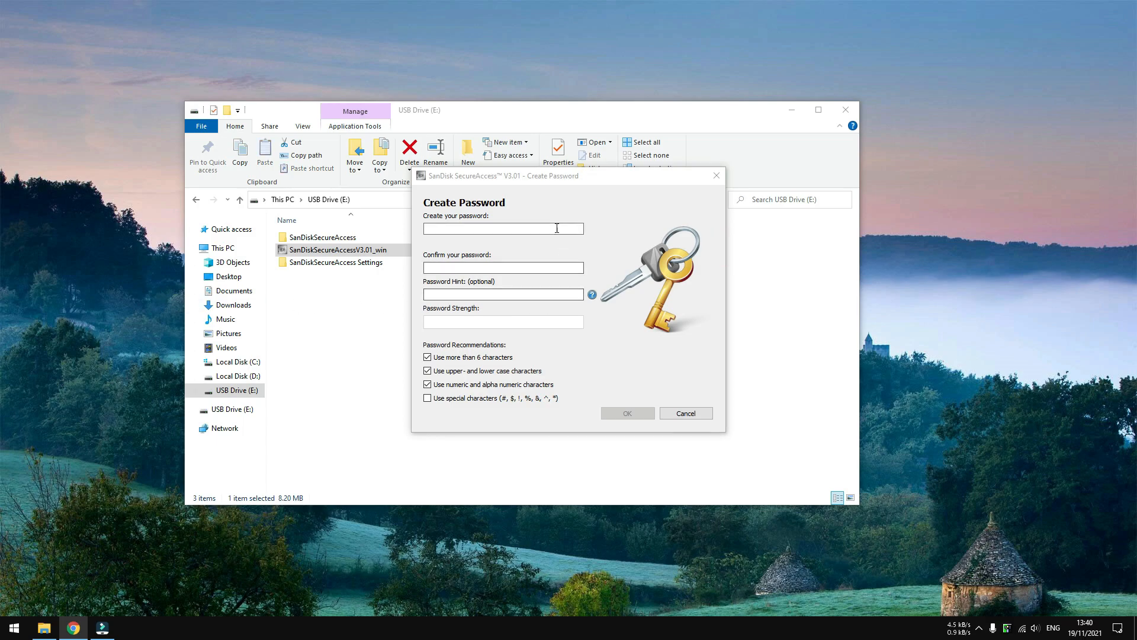
click(502, 228)
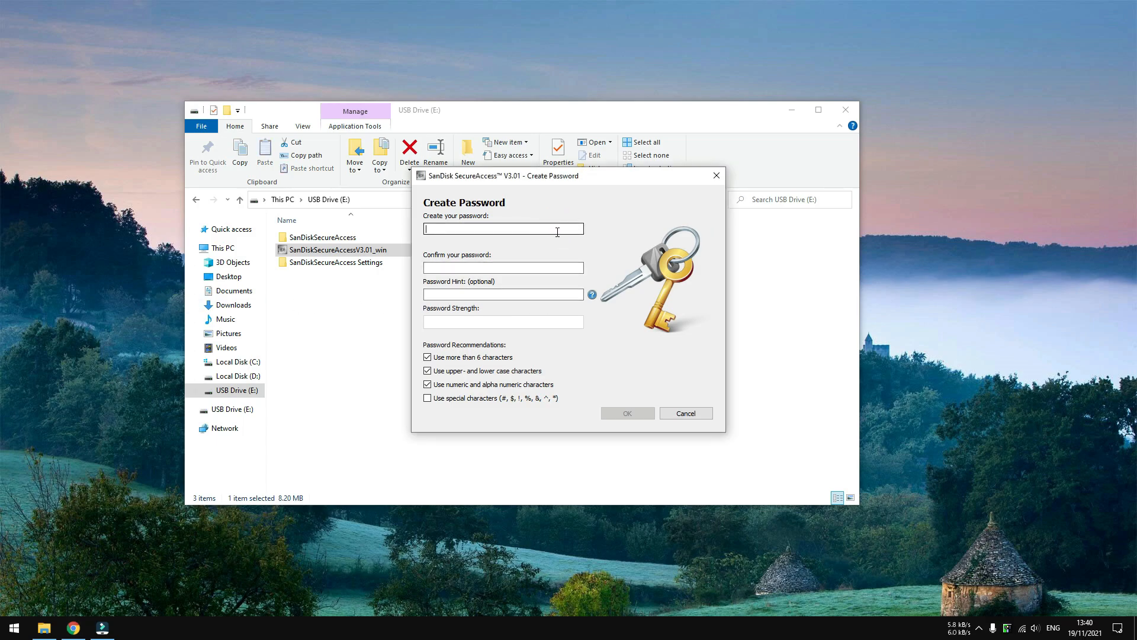
click(553, 228)
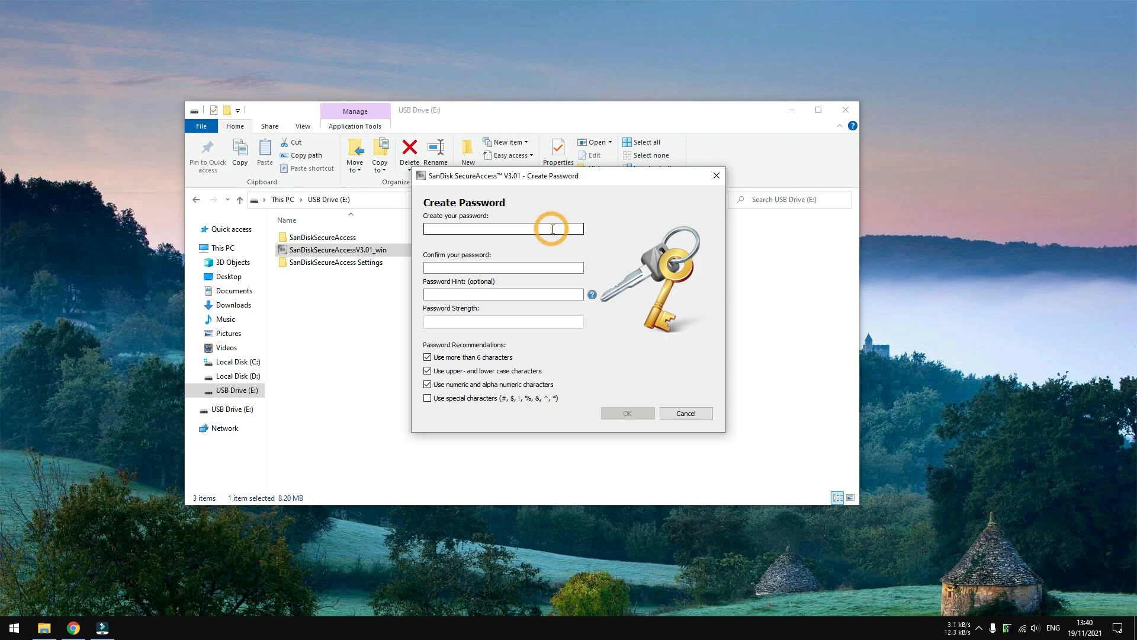
text(password)
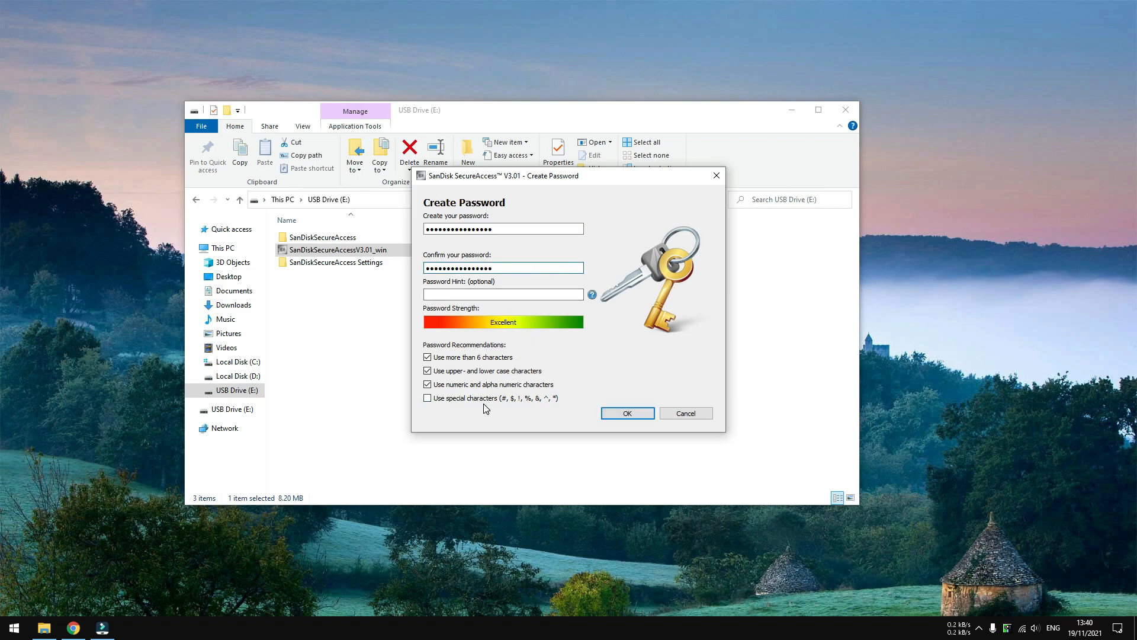
click(428, 398)
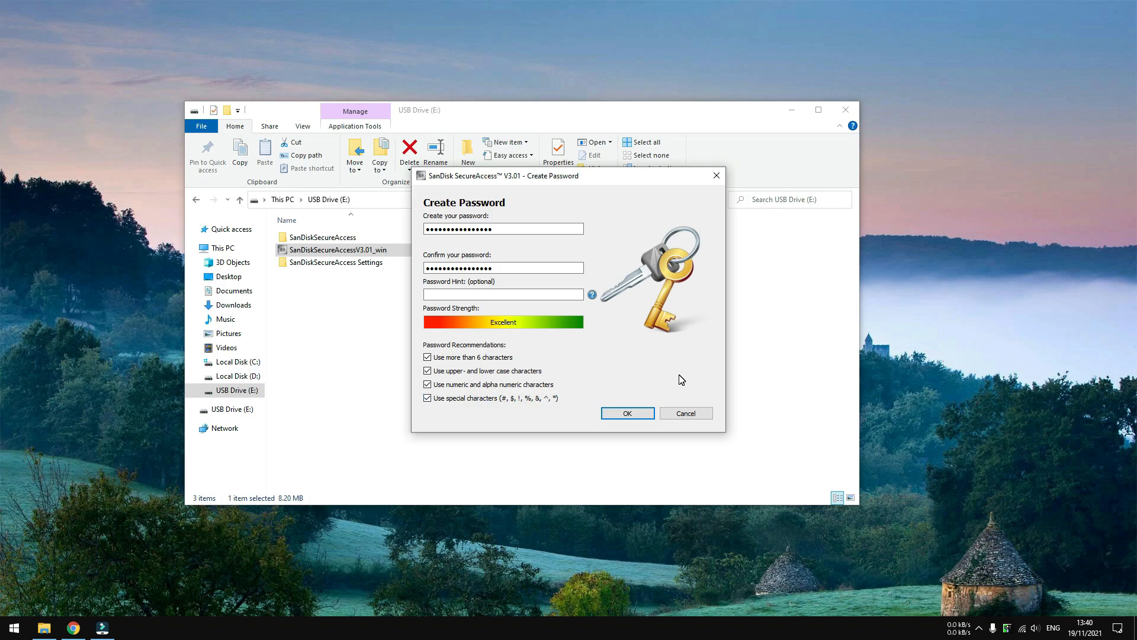
click(626, 412)
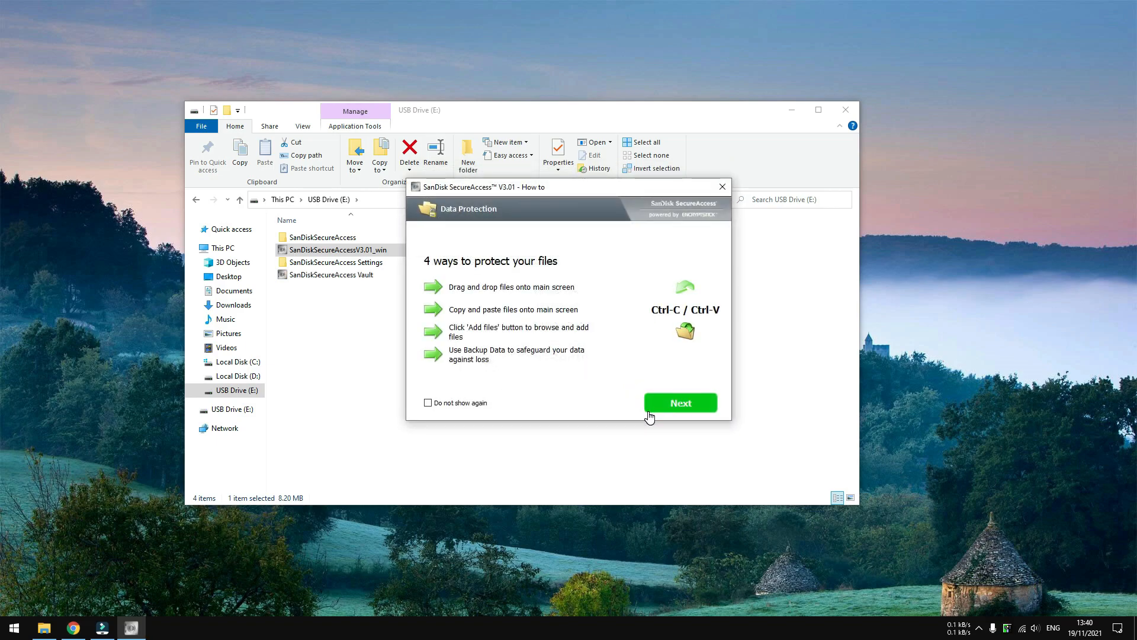
Drag the selected Spotlight images into My Vault, close SecureAccess and reopen USB Drive (E:)
click(680, 403)
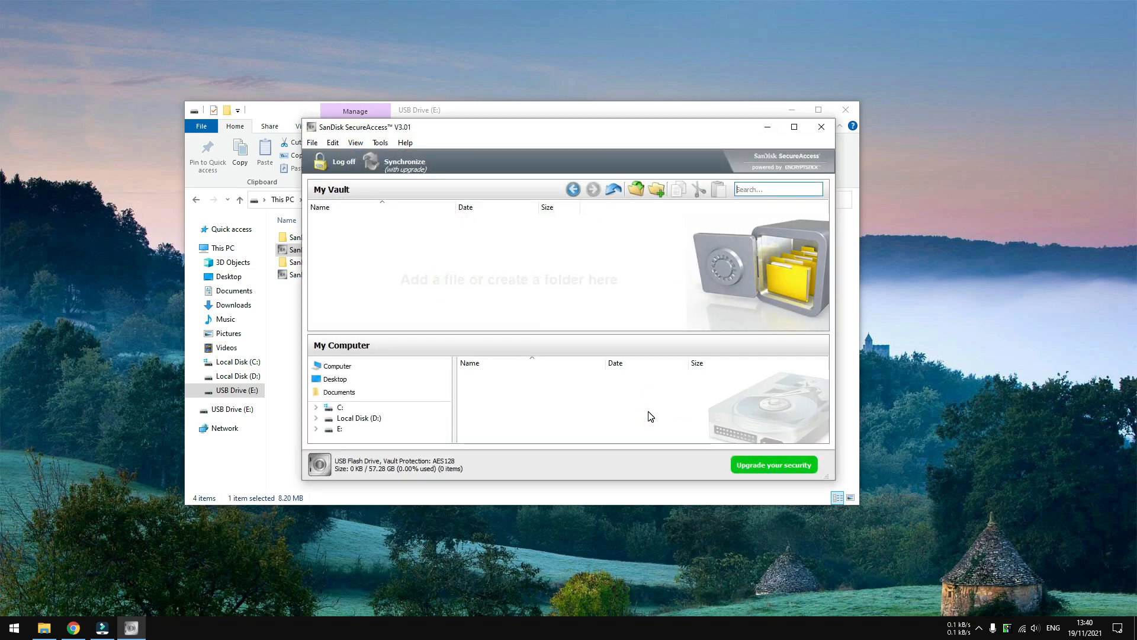
mouse_move(584, 371)
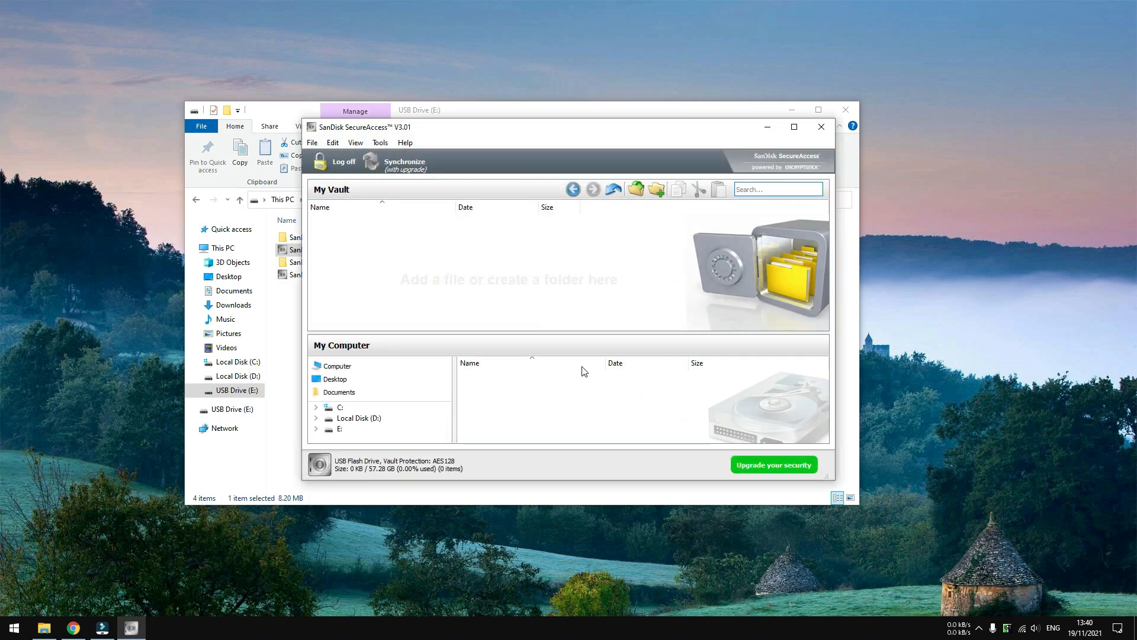
click(311, 143)
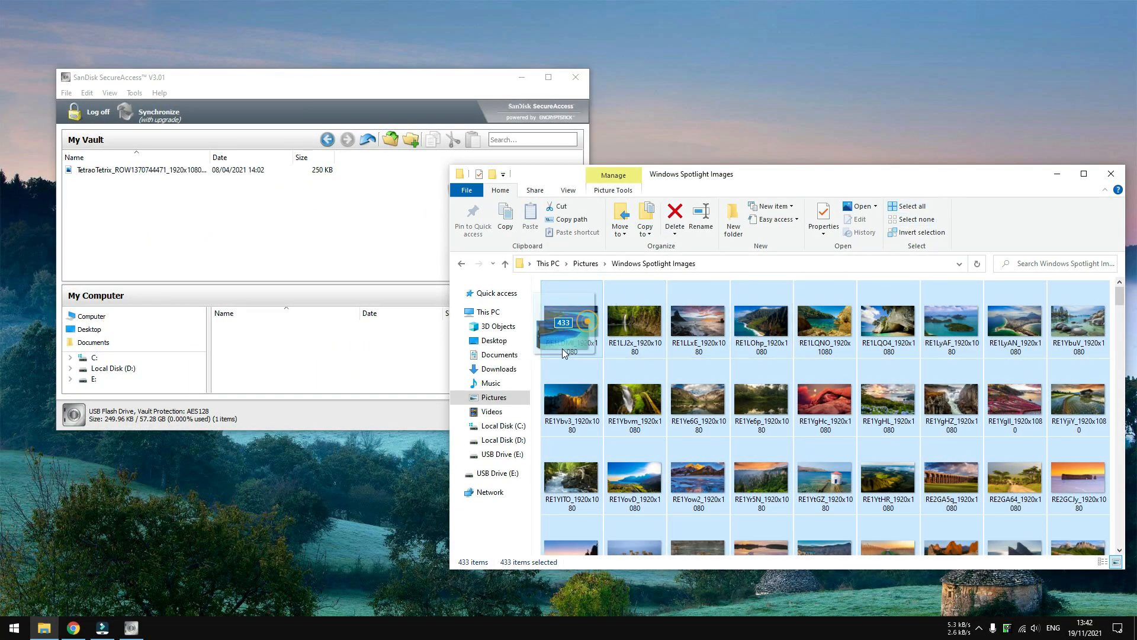
drag(570, 327, 243, 211)
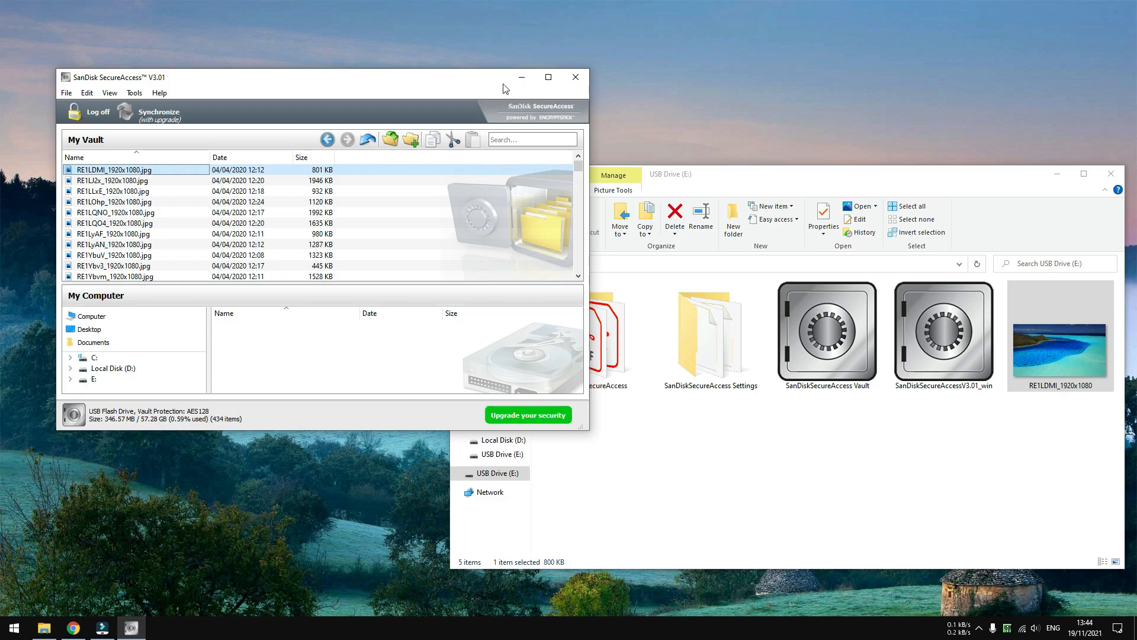
click(99, 112)
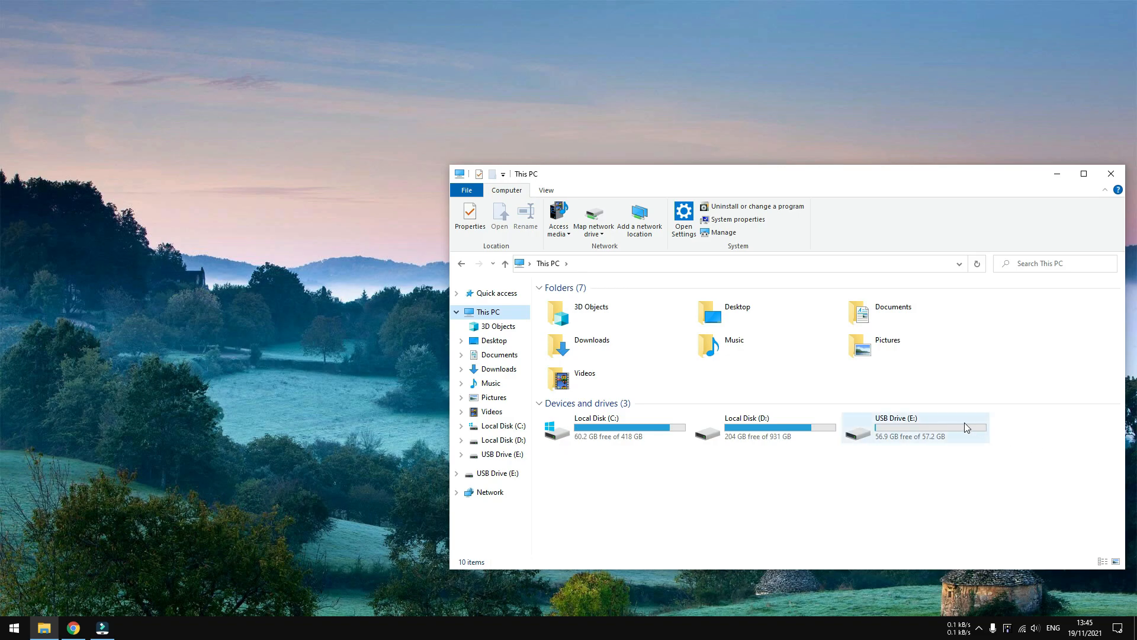
double_click(896, 427)
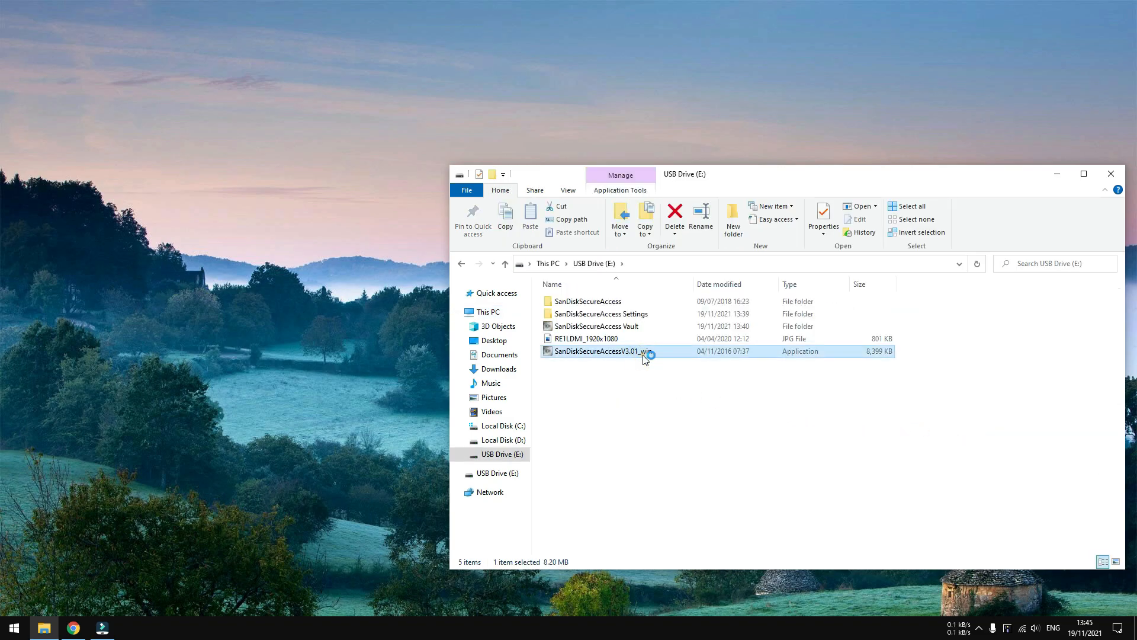